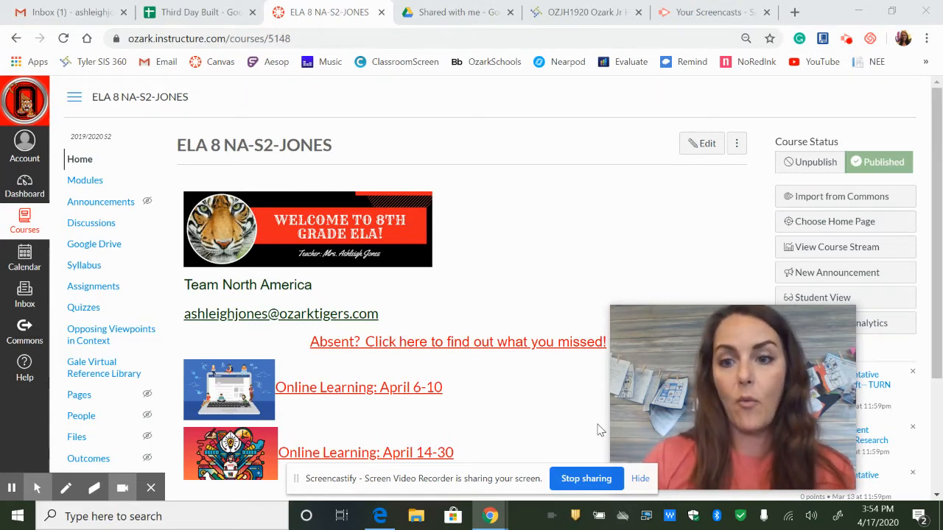
pyautogui.moveTo(349, 452)
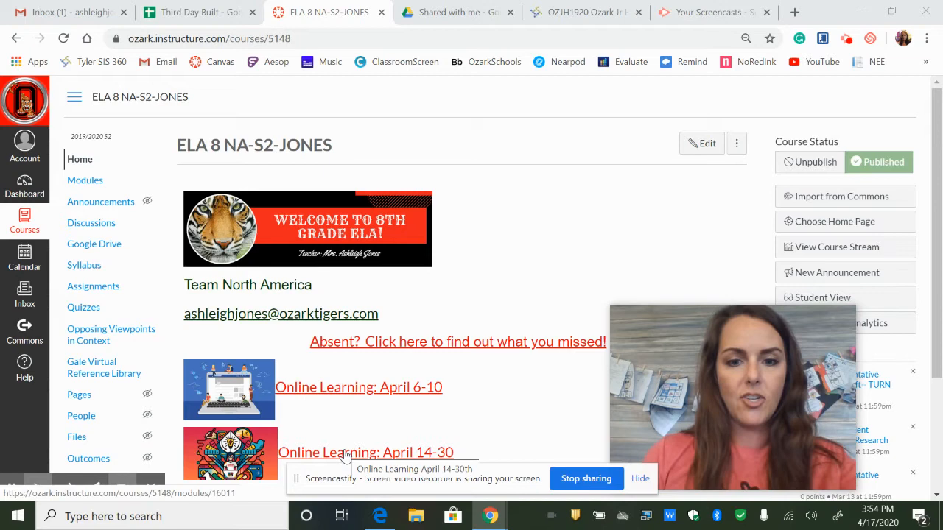
# - Open the 'Online Learning: April 14-30' module and scroll to its April 20 items
pyautogui.scroll(-3)
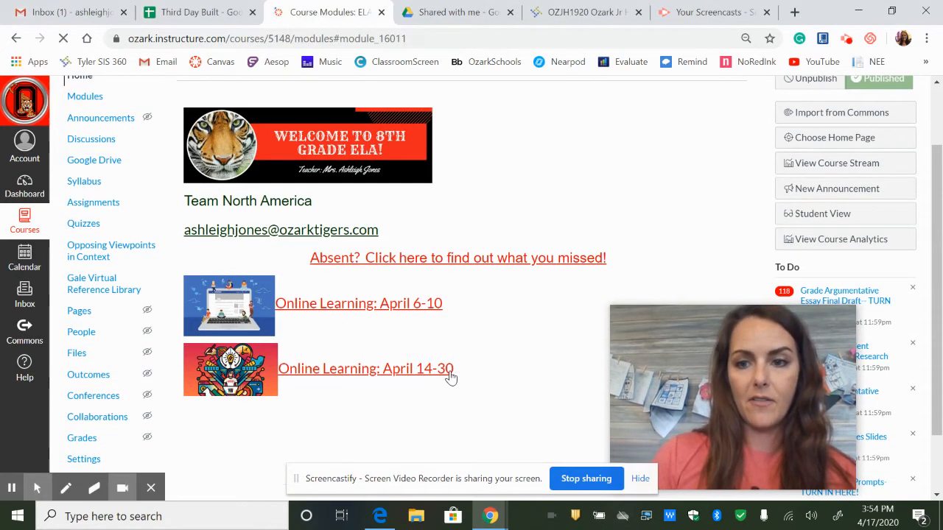
pyautogui.click(365, 368)
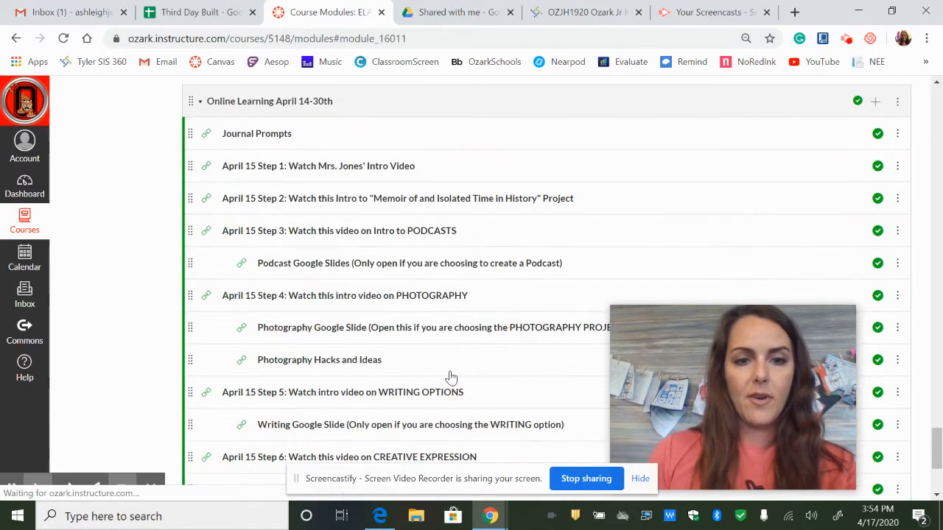
pyautogui.scroll(-3)
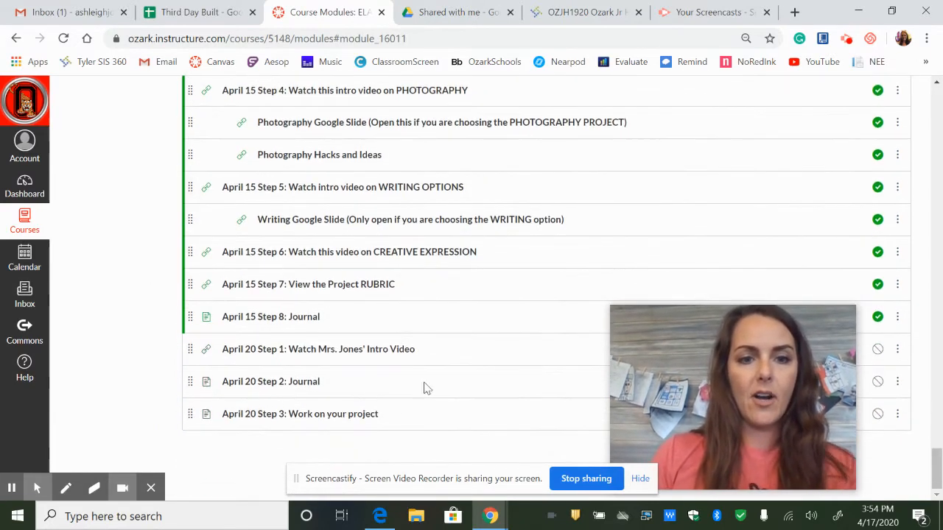
pyautogui.moveTo(324, 358)
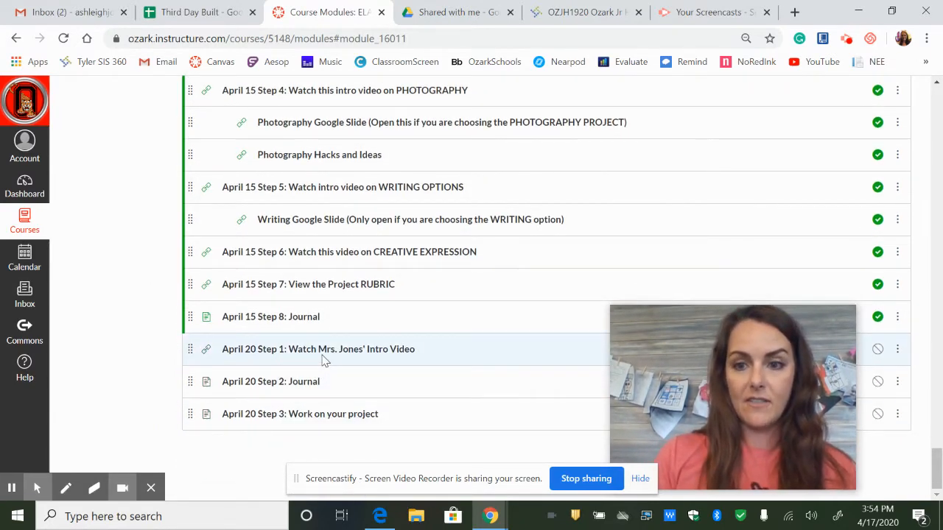
pyautogui.moveTo(298, 376)
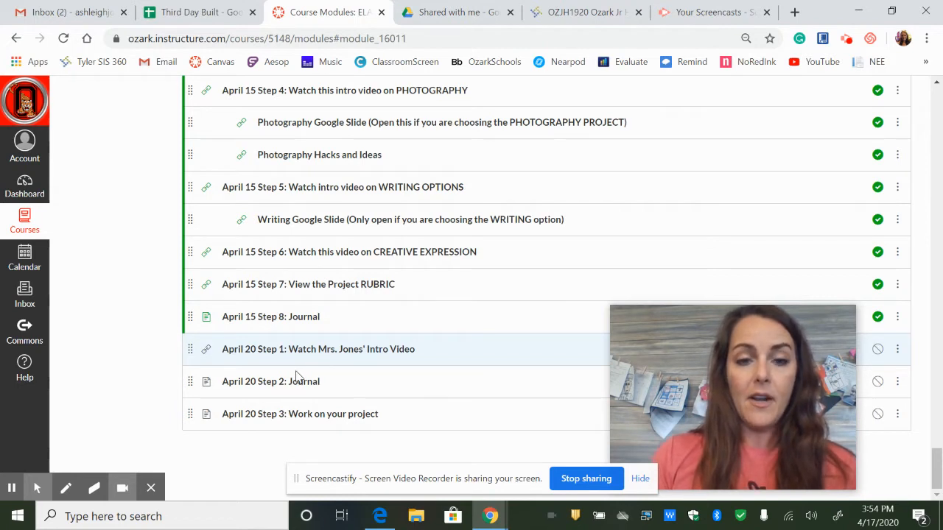
pyautogui.moveTo(292, 381)
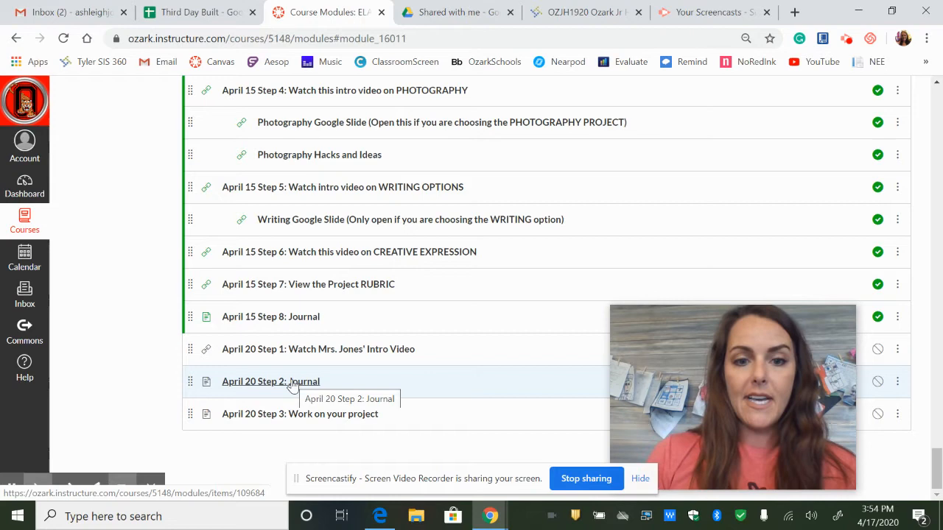
# - View the 'April 20 Step 2: Journal' page with today's prompt, then head back to Modules
pyautogui.click(271, 381)
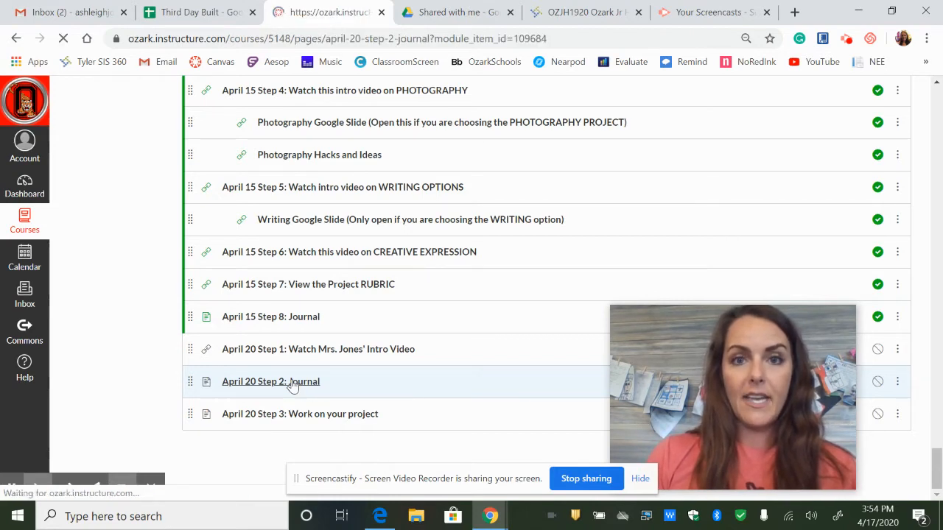
pyautogui.click(271, 381)
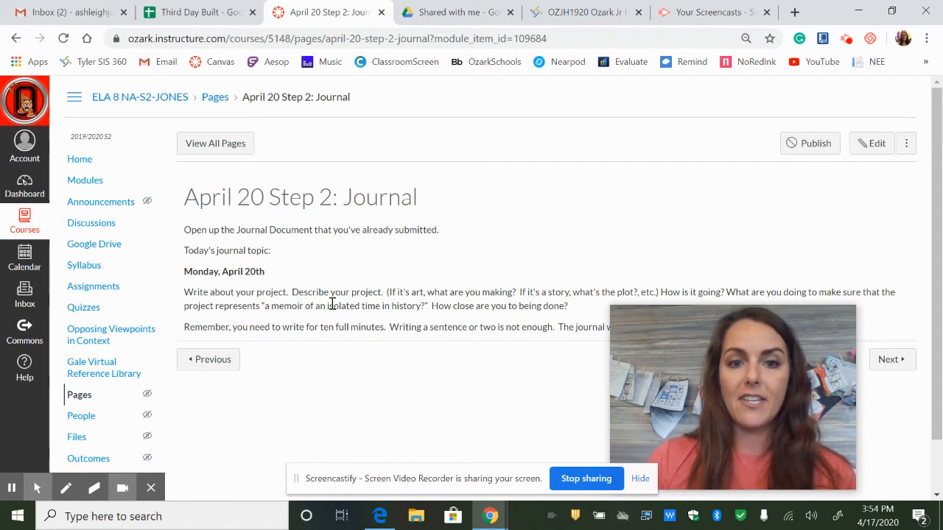
pyautogui.moveTo(436, 305)
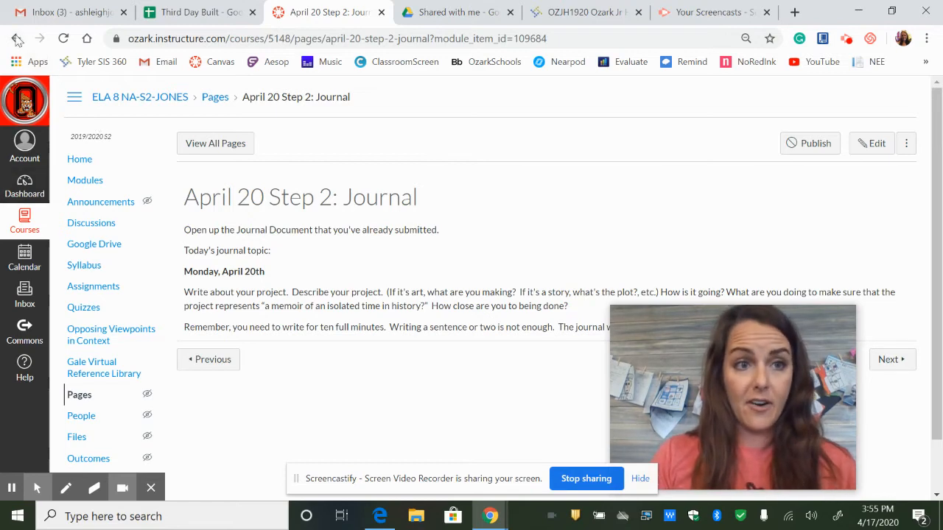
pyautogui.click(19, 38)
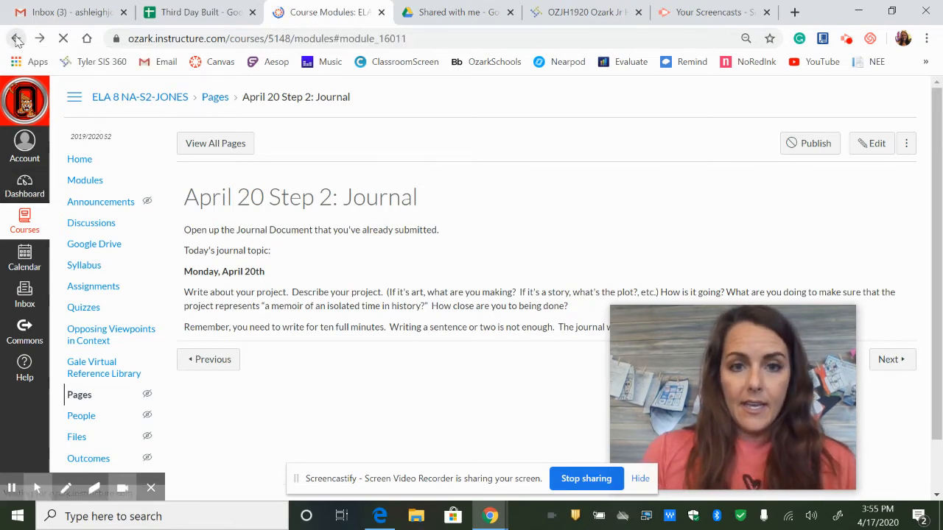
# - Return to the April 14-30 module list and scroll to the April 15 rubric step
pyautogui.click(18, 38)
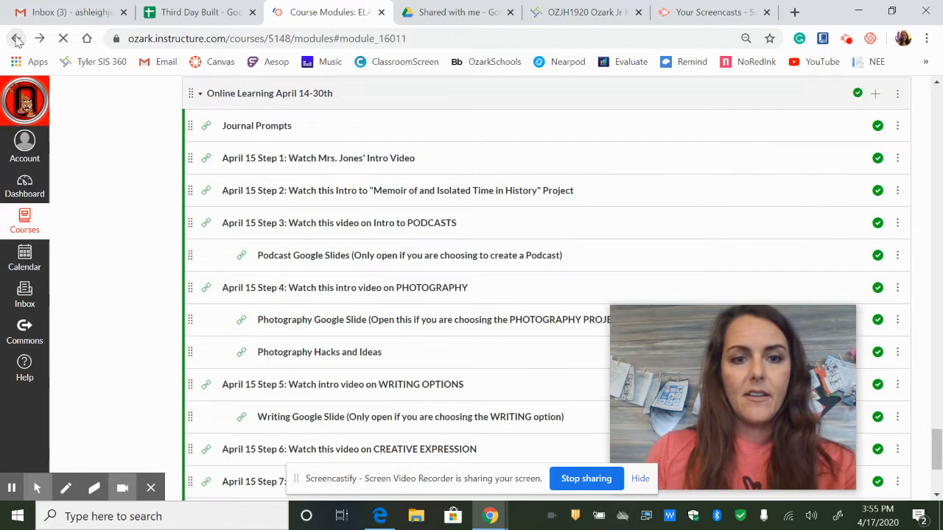
pyautogui.scroll(-3)
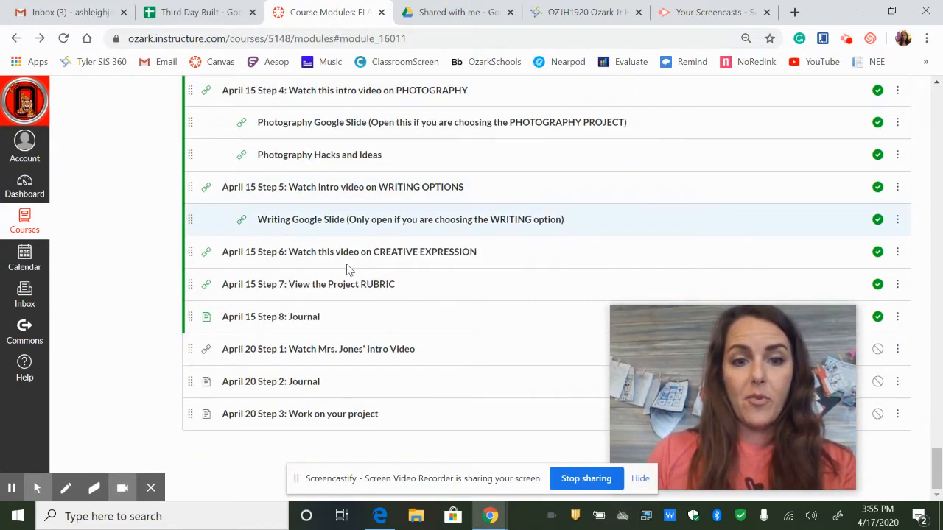
pyautogui.moveTo(356, 421)
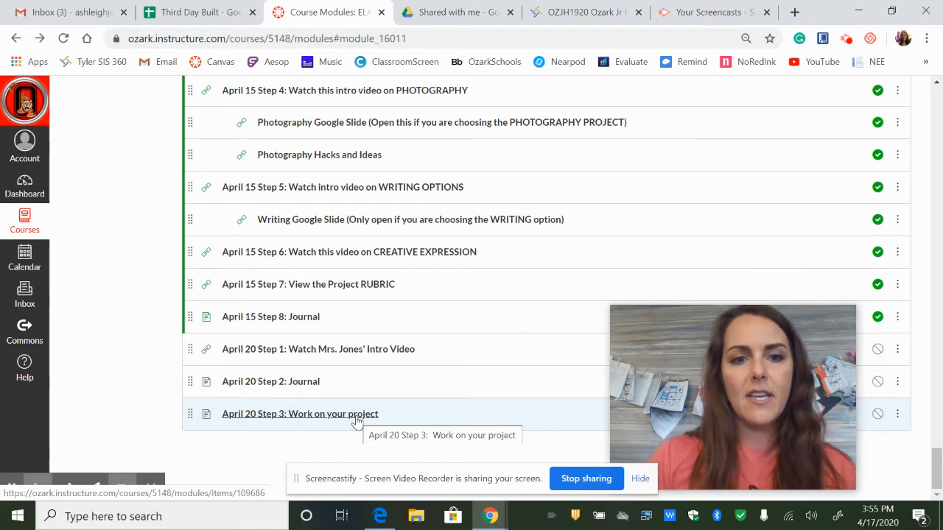
pyautogui.moveTo(349, 292)
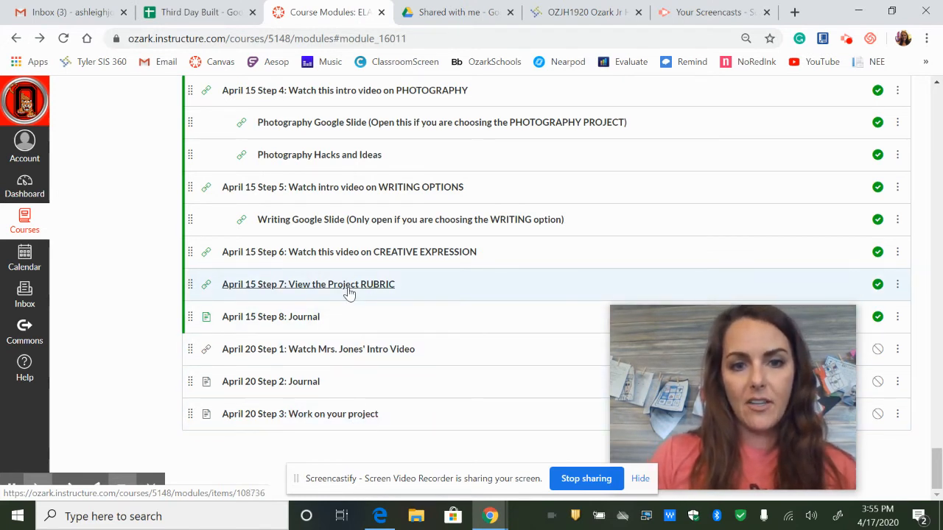
# - Open 'April 15 Step 7: View the Project RUBRIC' and read the Memoir Choice rubric down to Voice
pyautogui.click(308, 284)
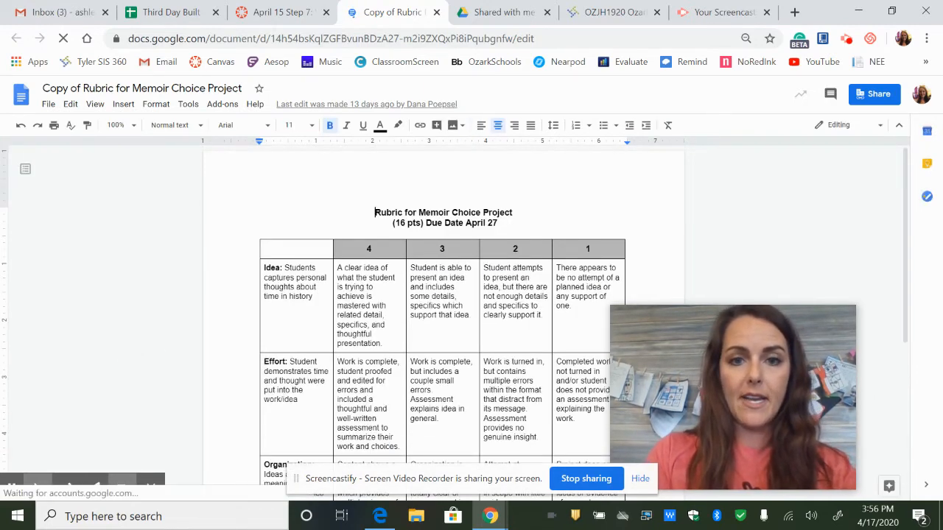
pyautogui.scroll(-3)
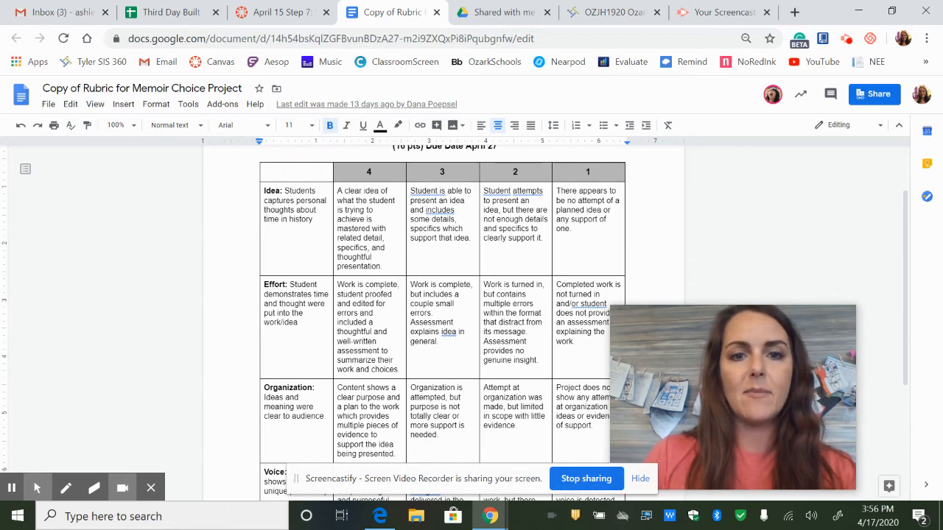
pyautogui.scroll(-3)
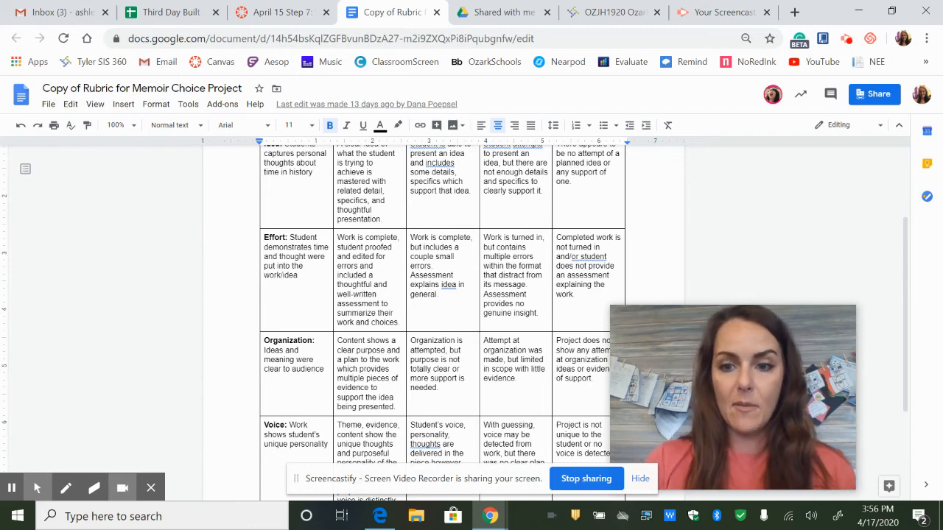
pyautogui.scroll(-3)
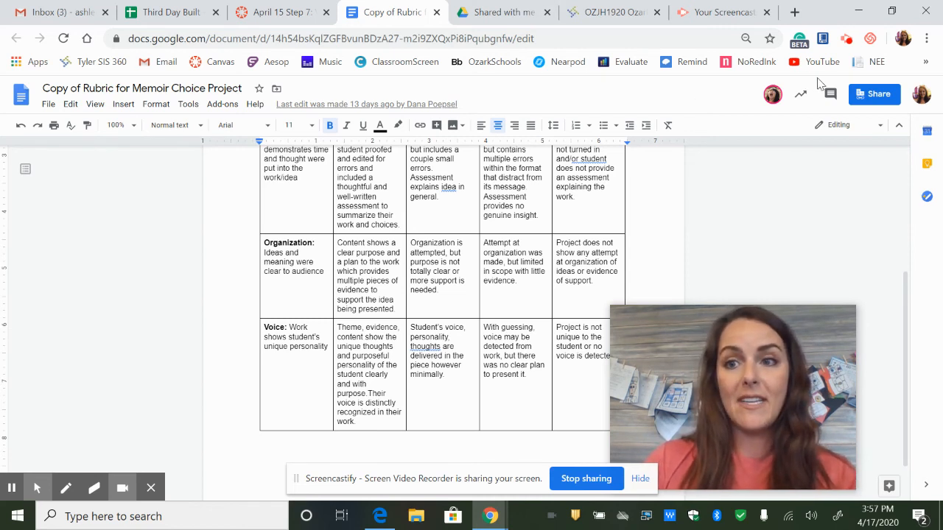
pyautogui.moveTo(843, 41)
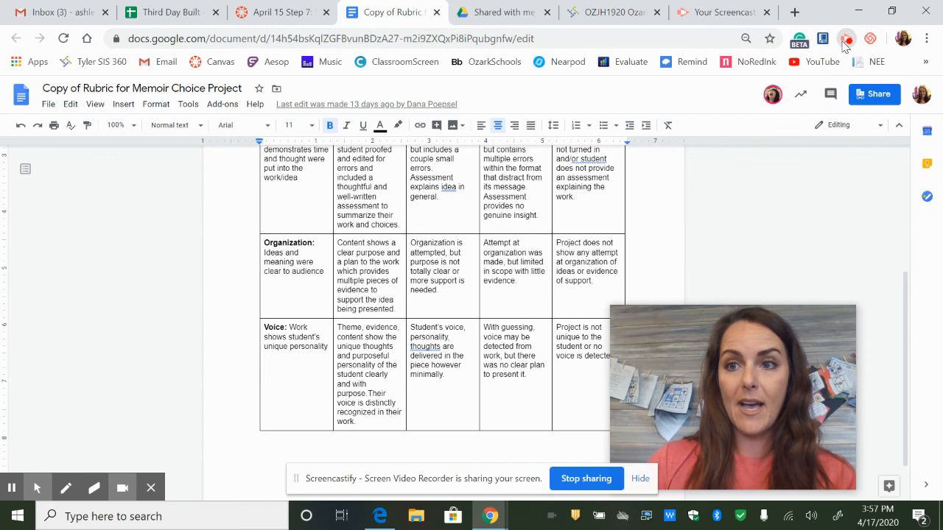
pyautogui.click(848, 38)
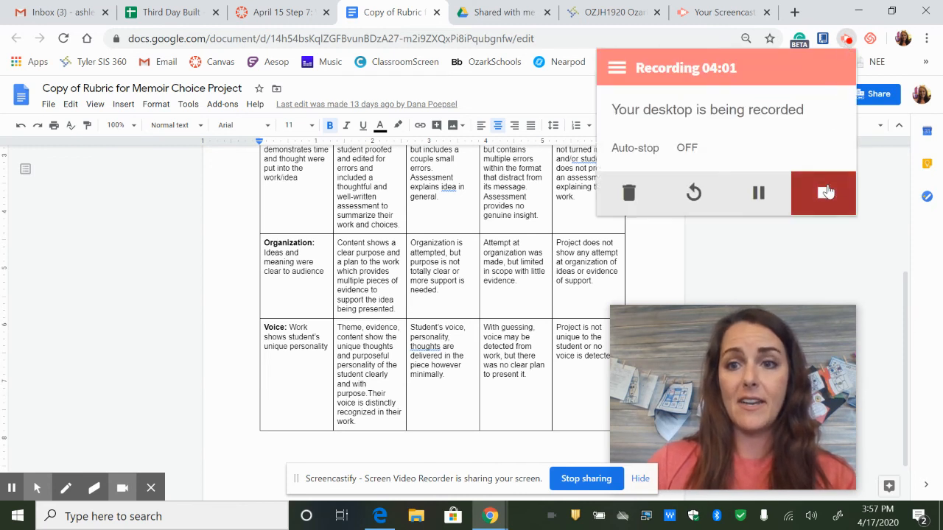